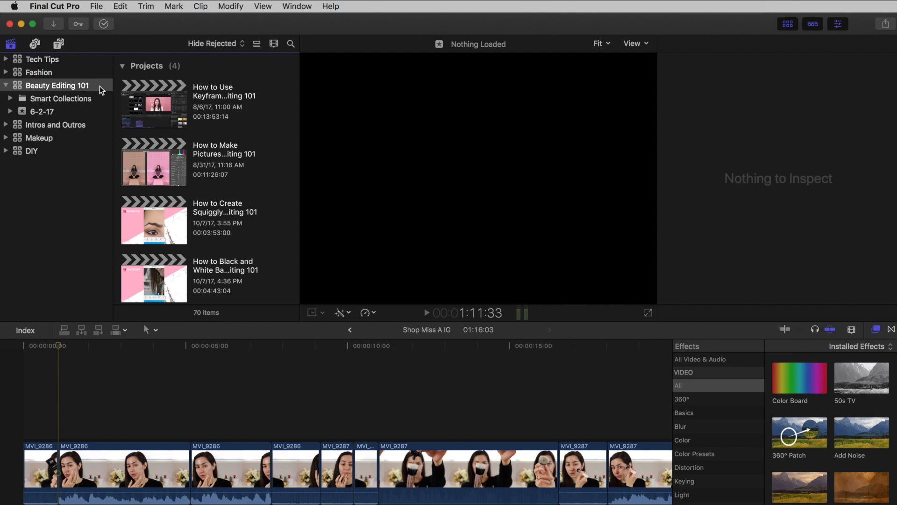
- Create project 'How to Edit Square Instagram Videos' using a custom 1080 × 1080 format
click(96, 6)
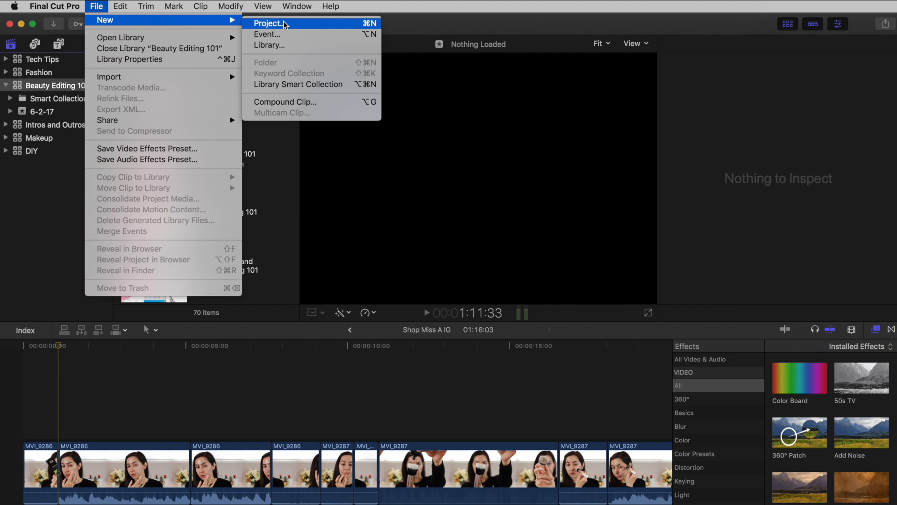
click(271, 24)
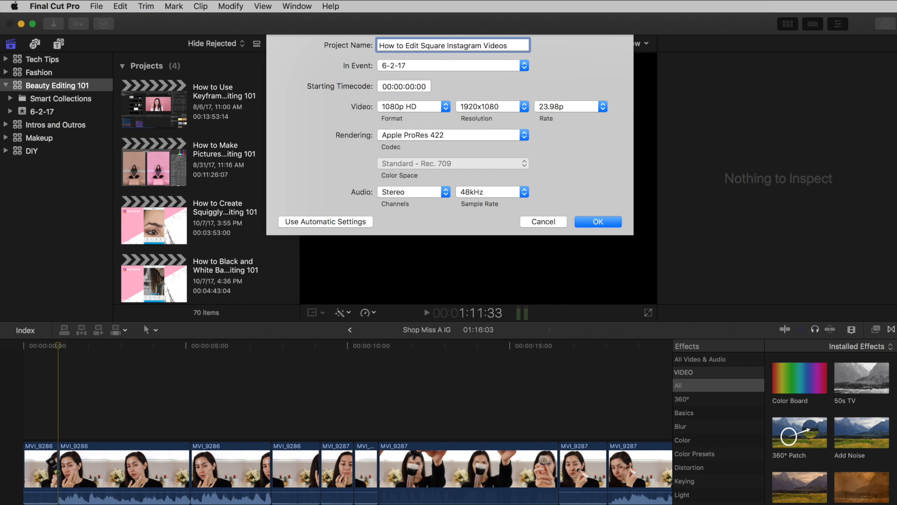
click(414, 106)
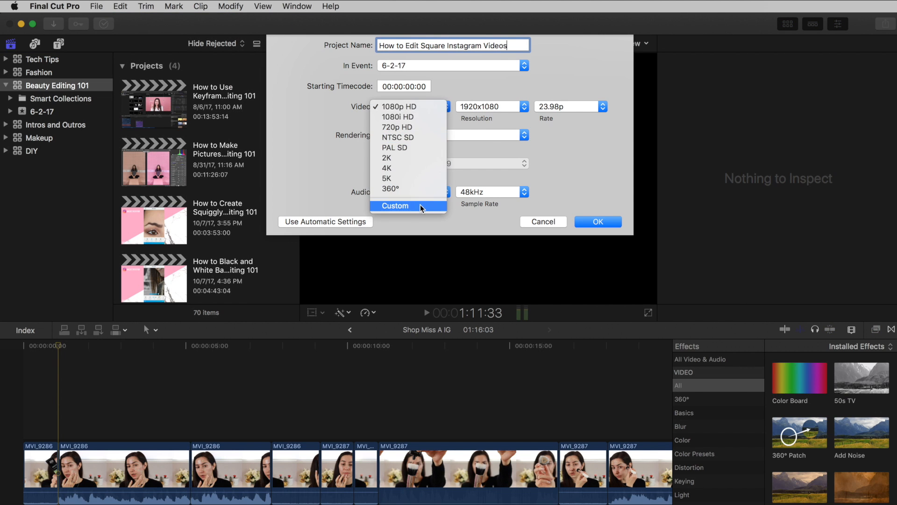
click(395, 206)
text(1080)
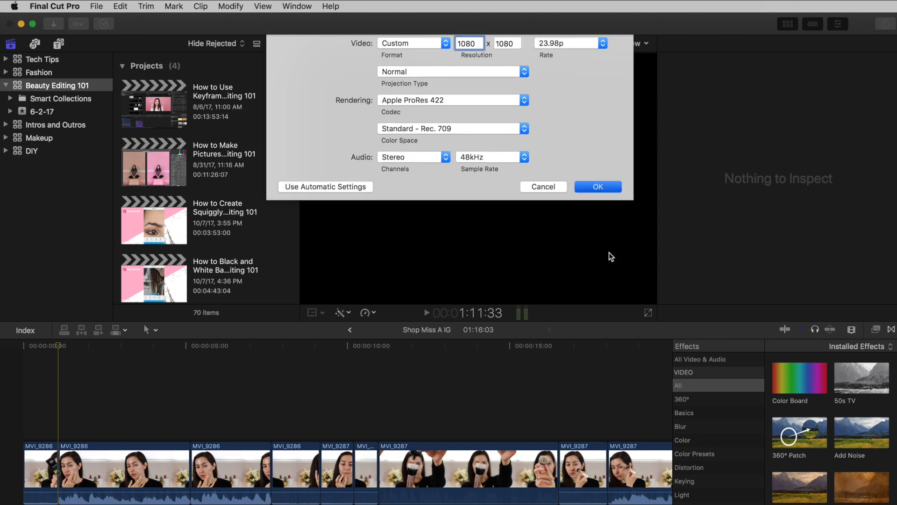
click(598, 186)
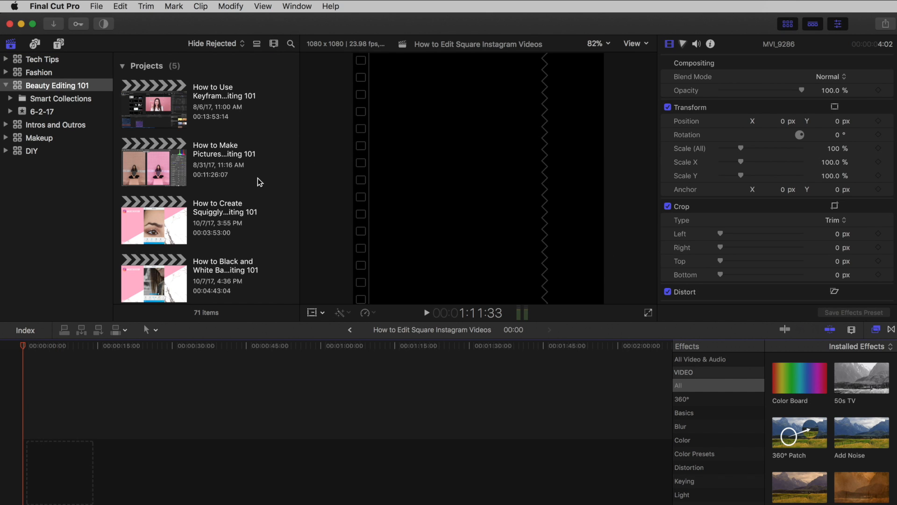
- Paste the copied clips into the square project, accepting the copy between libraries
scroll(down, 3)
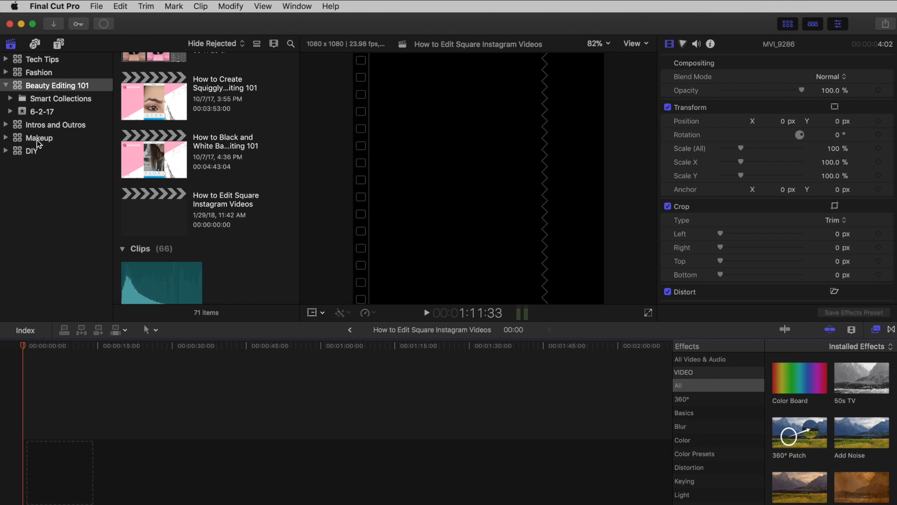
click(39, 138)
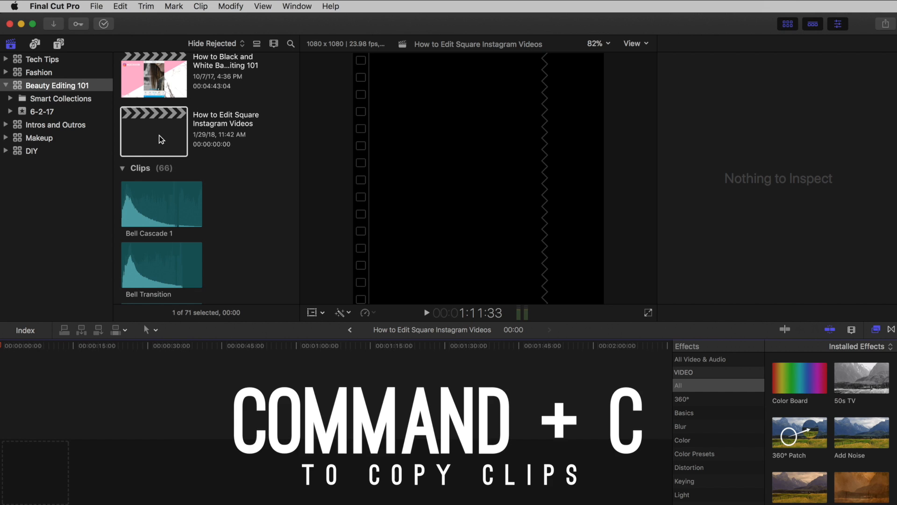
key(cmd+v)
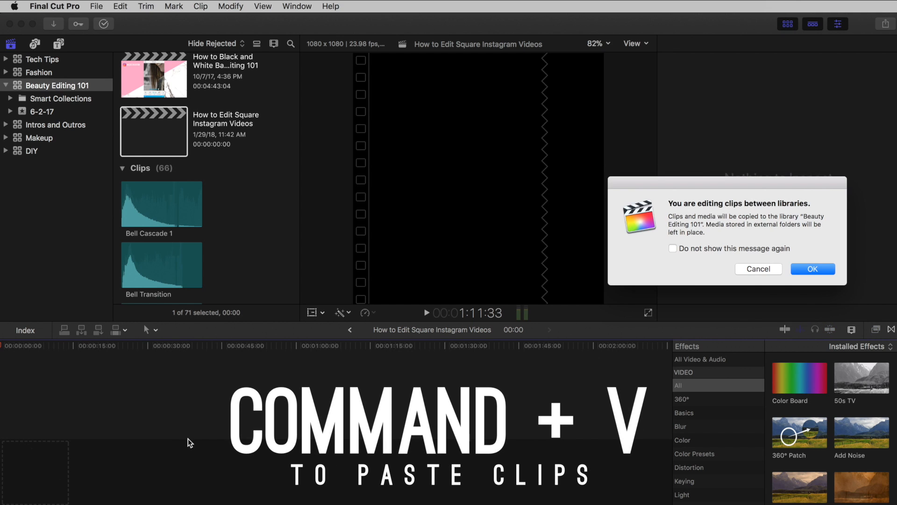
click(812, 268)
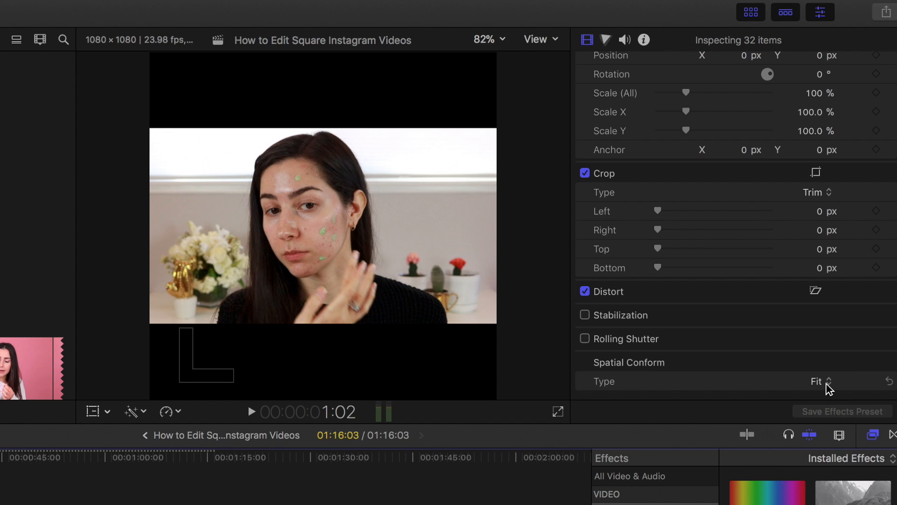
- Change the clips' Spatial Conform Type from Fit to Fill
click(818, 381)
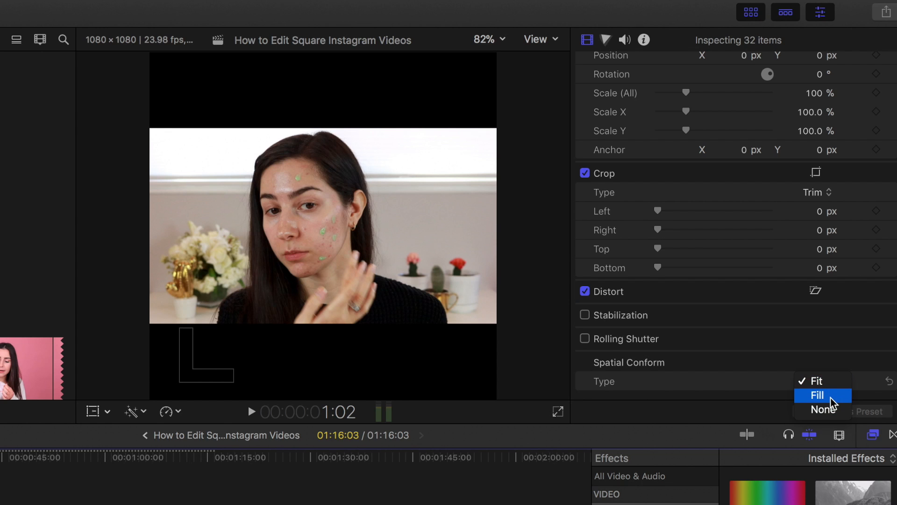
click(816, 395)
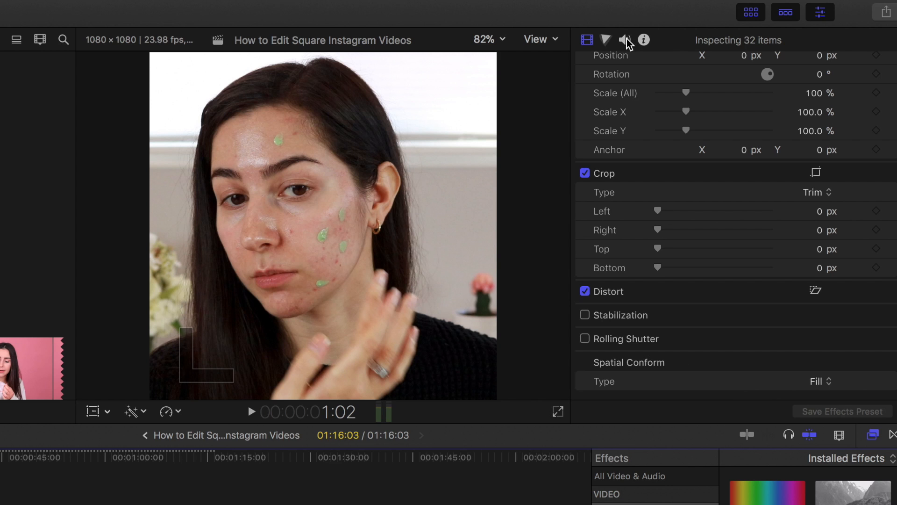
- Show the Audio Inspector settings for the project's clips
click(625, 39)
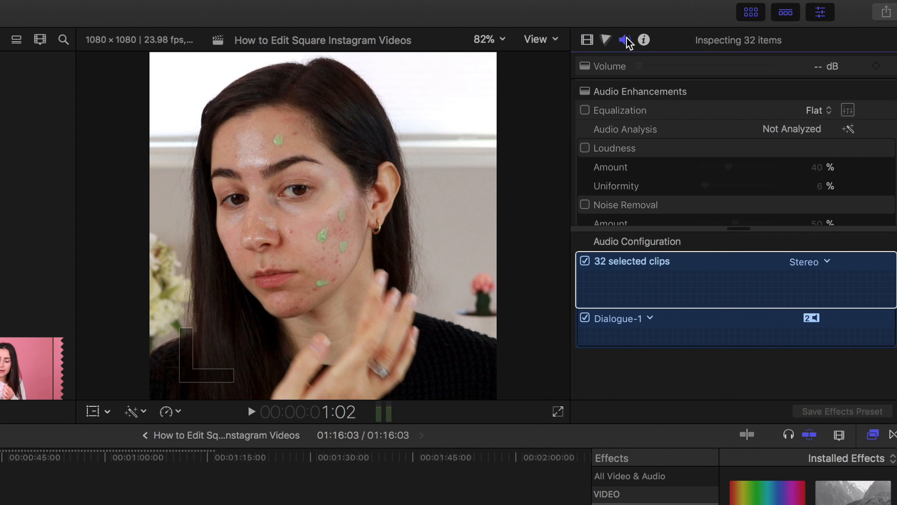
click(807, 66)
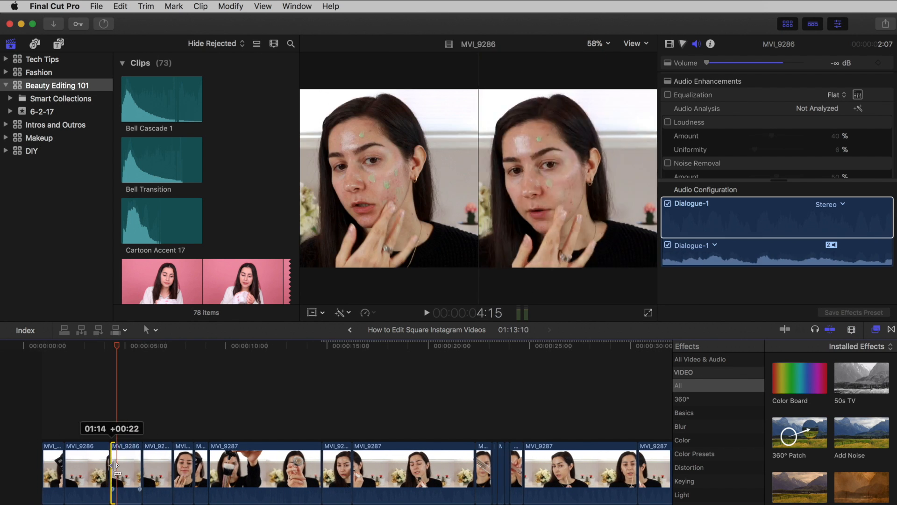
- Trim a clip's edge in the square project's timeline
click(195, 345)
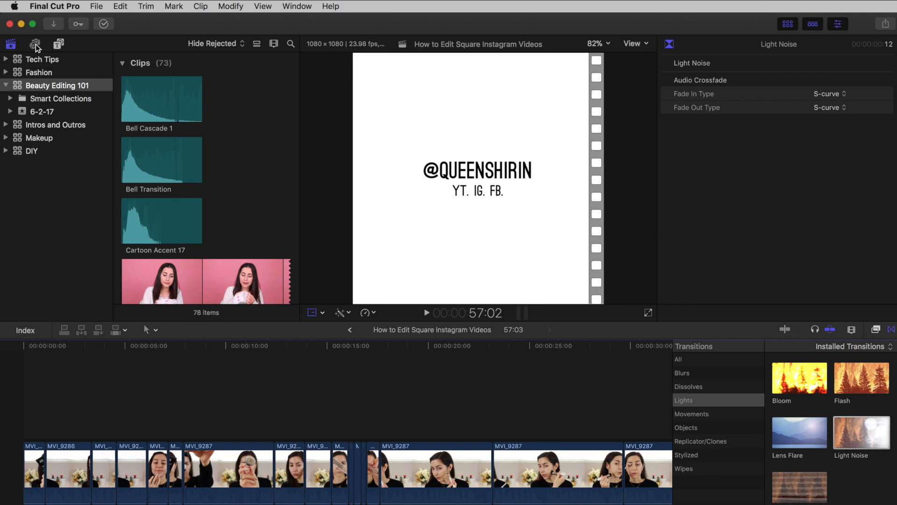
- Add The Long Road Home from the music library as background music, then show Titles
click(36, 44)
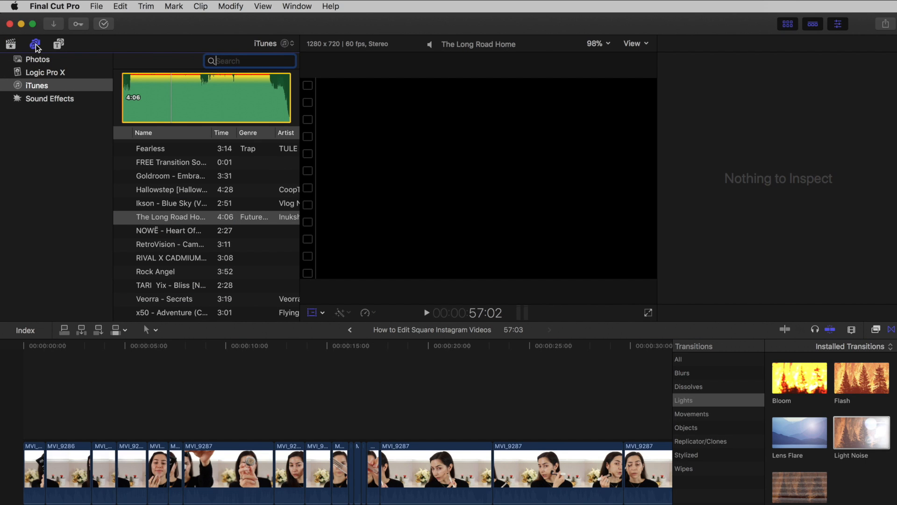
mouse_move(180, 233)
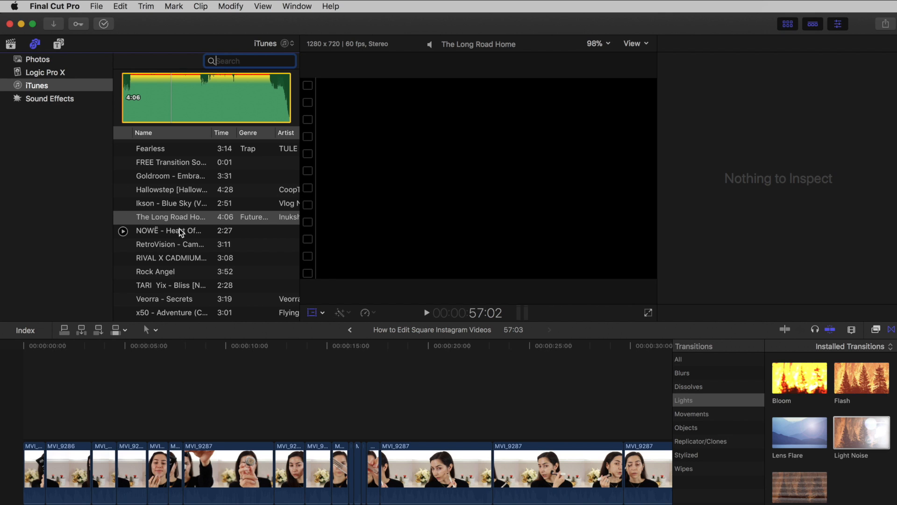
click(171, 217)
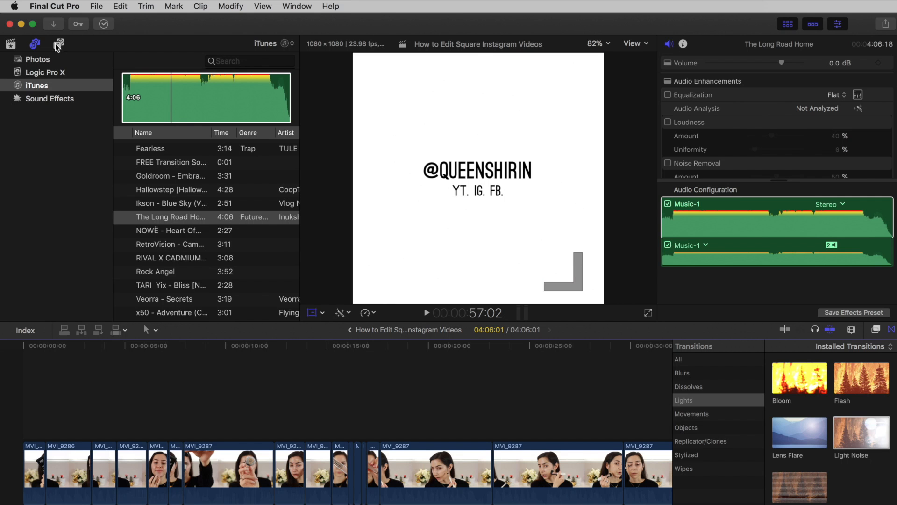
click(58, 44)
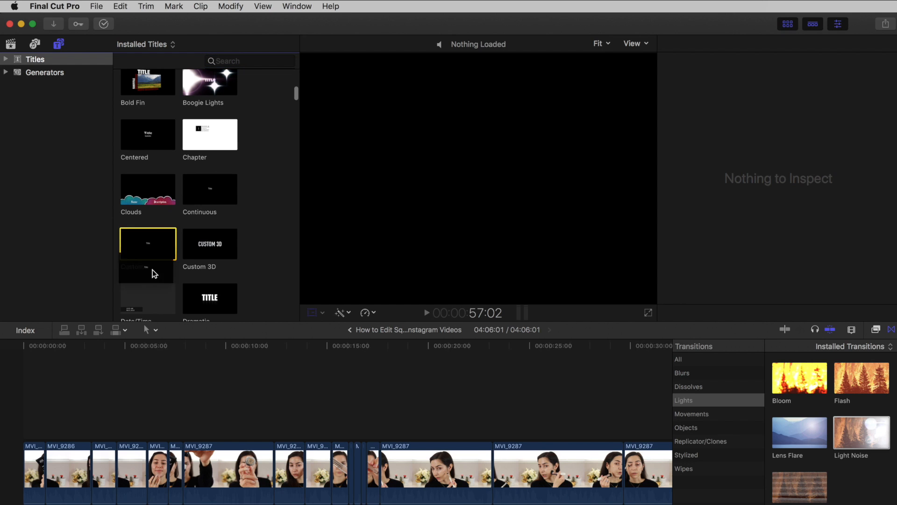
double_click(147, 243)
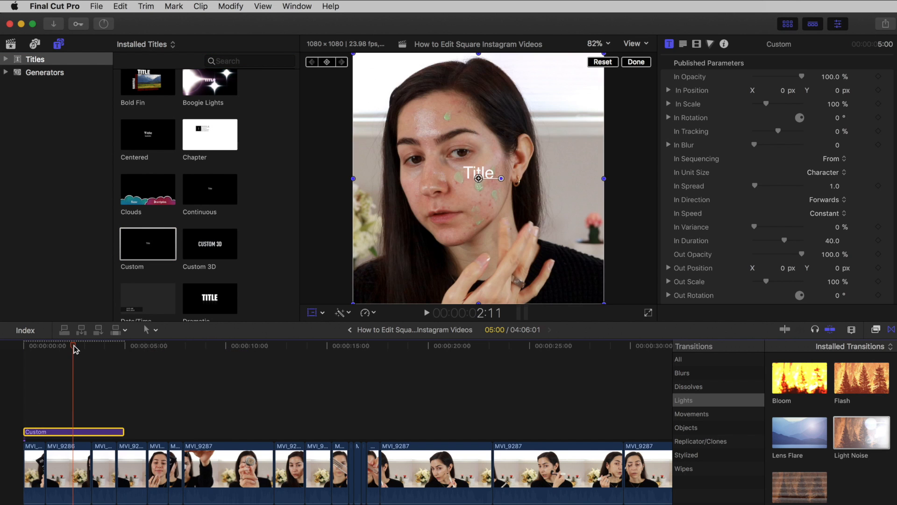
click(683, 44)
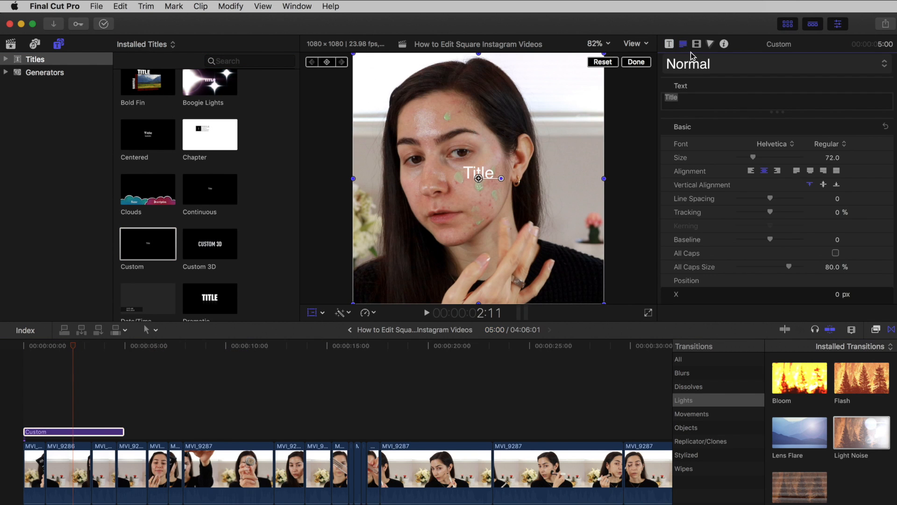
text(@queenshirin)
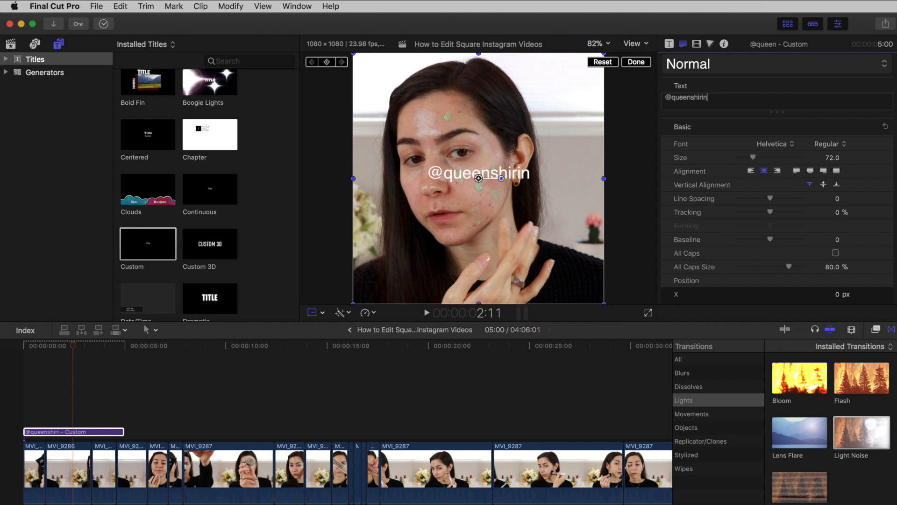
click(775, 143)
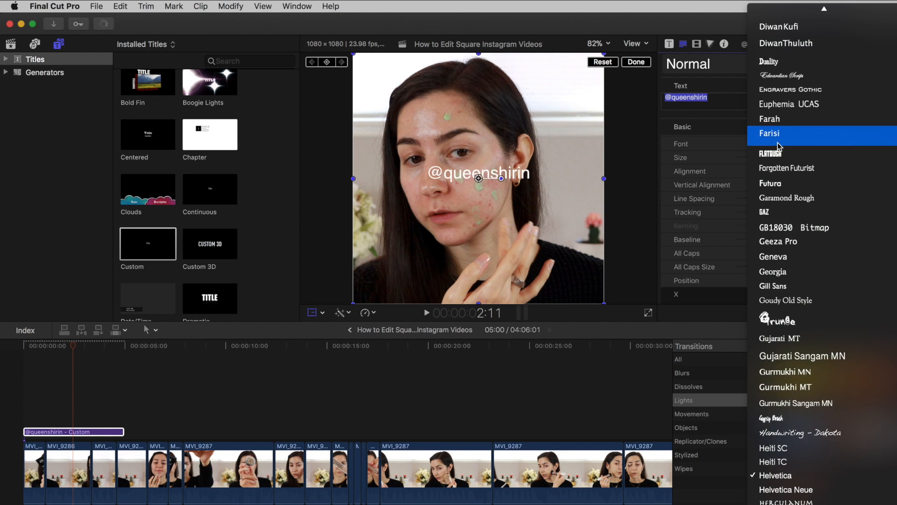
scroll(down, 3)
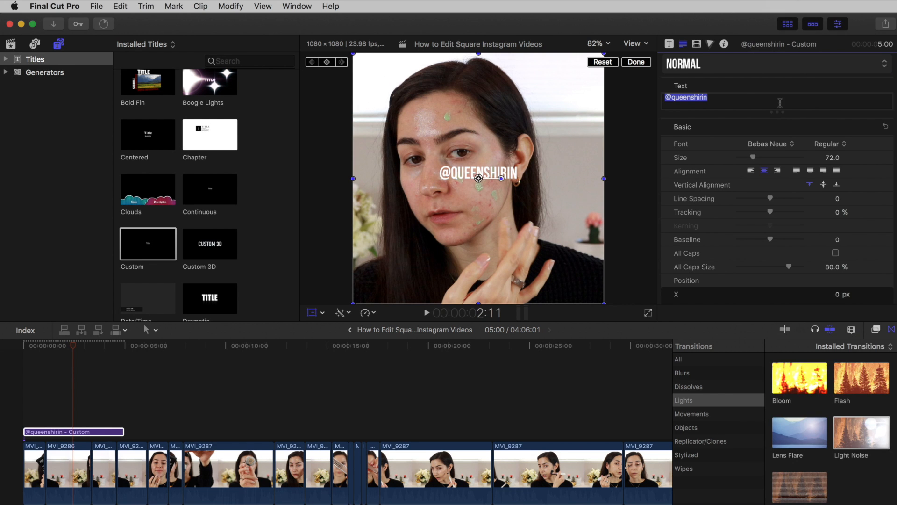
drag(754, 157, 760, 157)
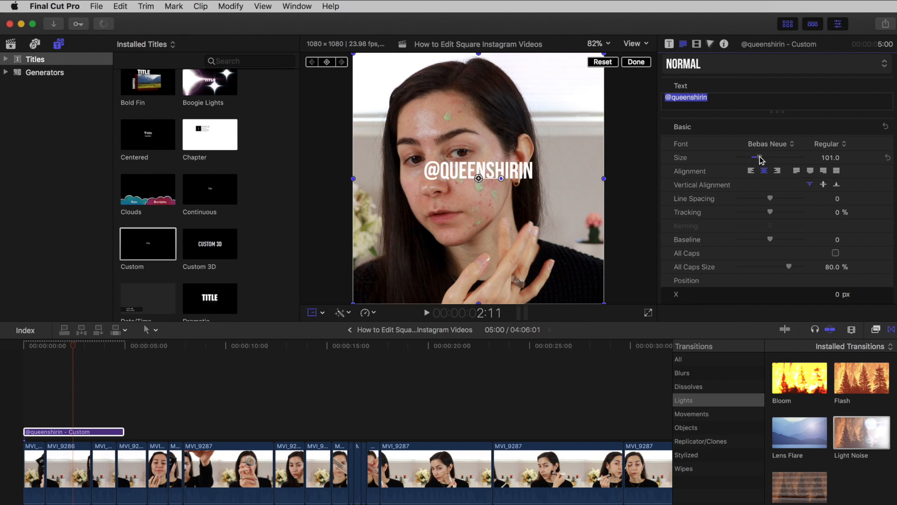
drag(761, 158, 756, 158)
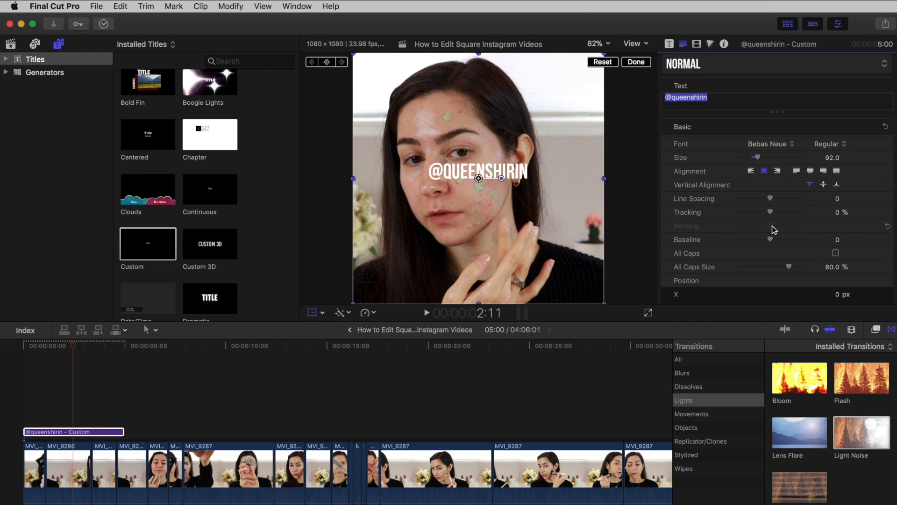
drag(769, 212, 778, 212)
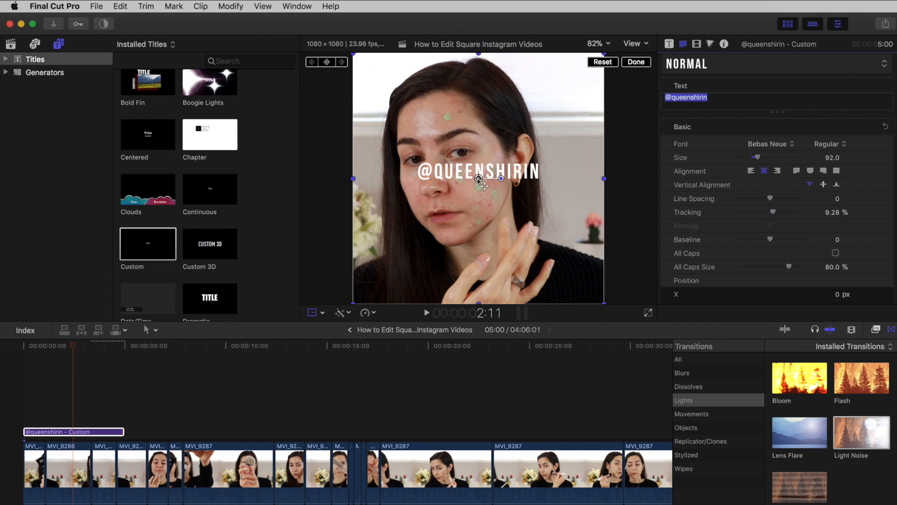
drag(479, 178, 480, 289)
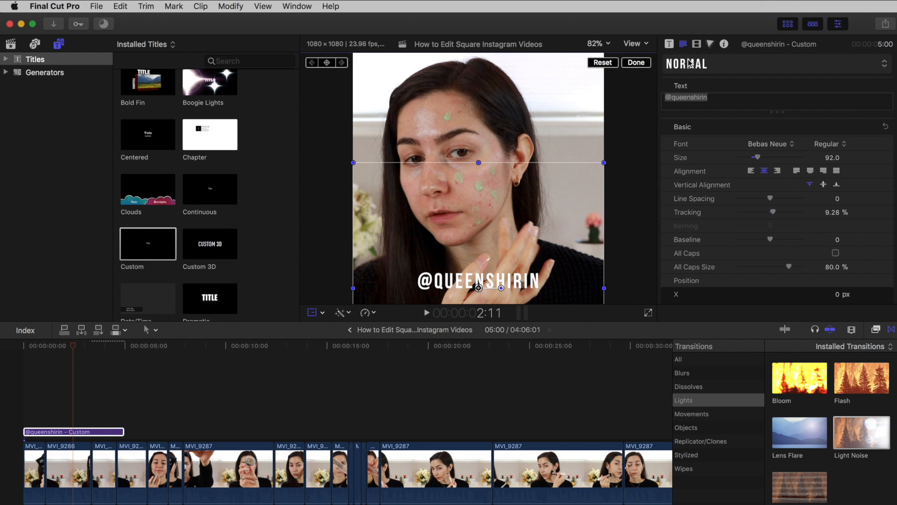
- Set the watermark opacity to 28.48% and extend the title to the outro clip
click(697, 44)
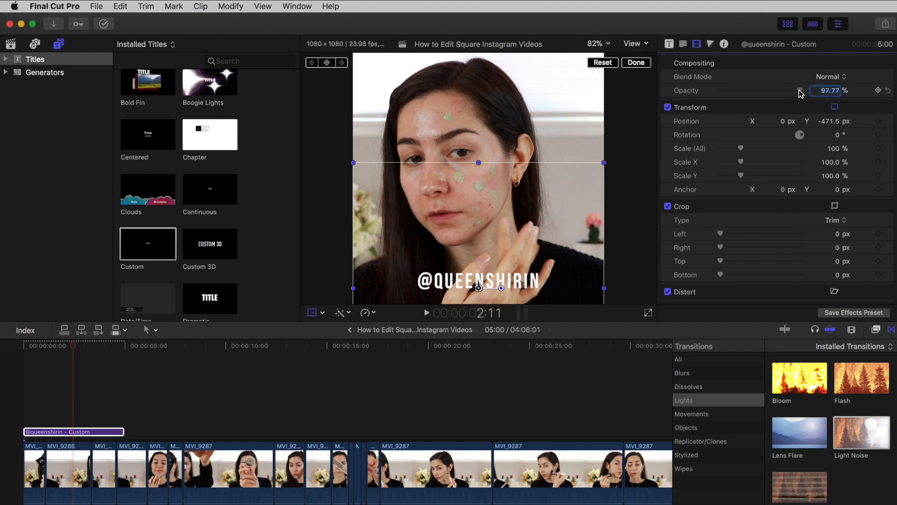
drag(800, 90, 747, 91)
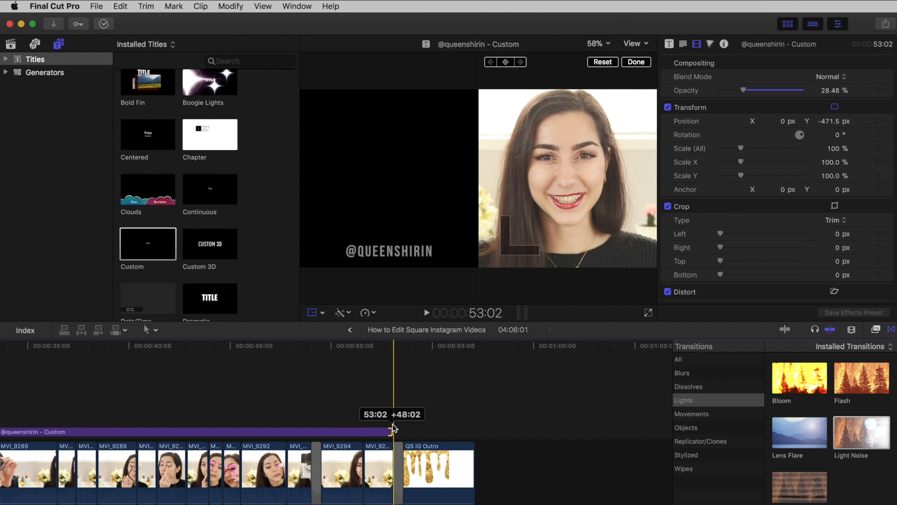
drag(394, 426, 398, 427)
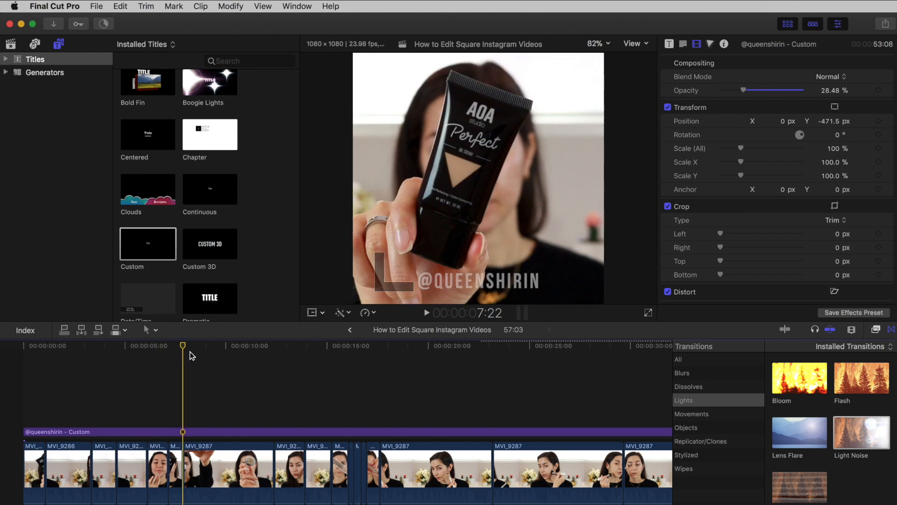
click(331, 345)
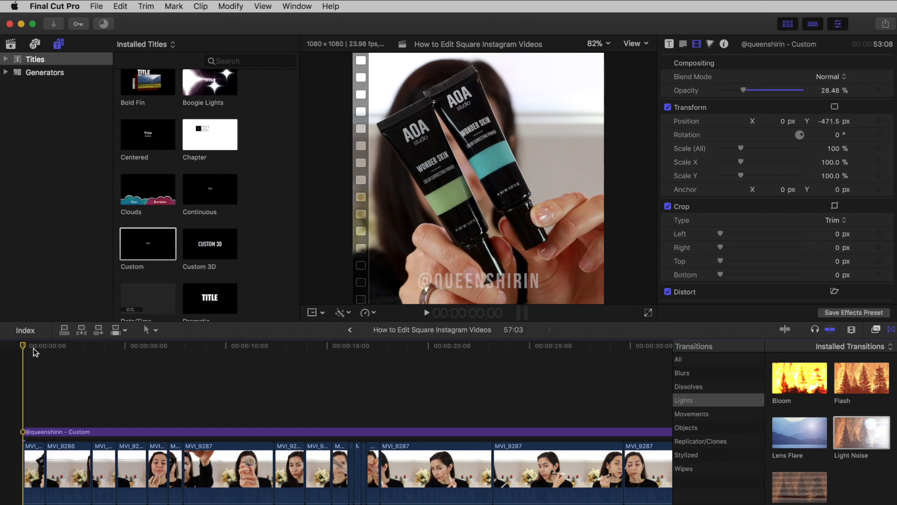
mouse_move(96, 6)
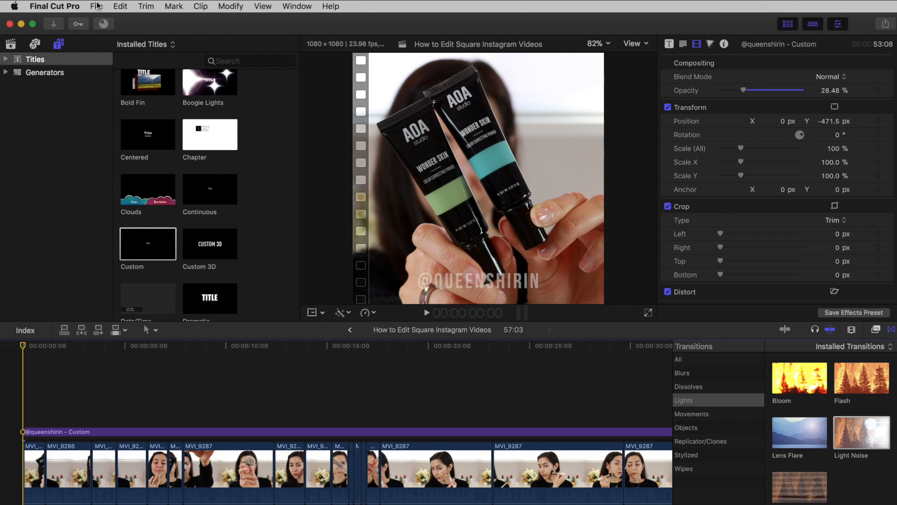
- Export the project with the Apple Devices 1080p preset using H.264 Better Quality
click(96, 6)
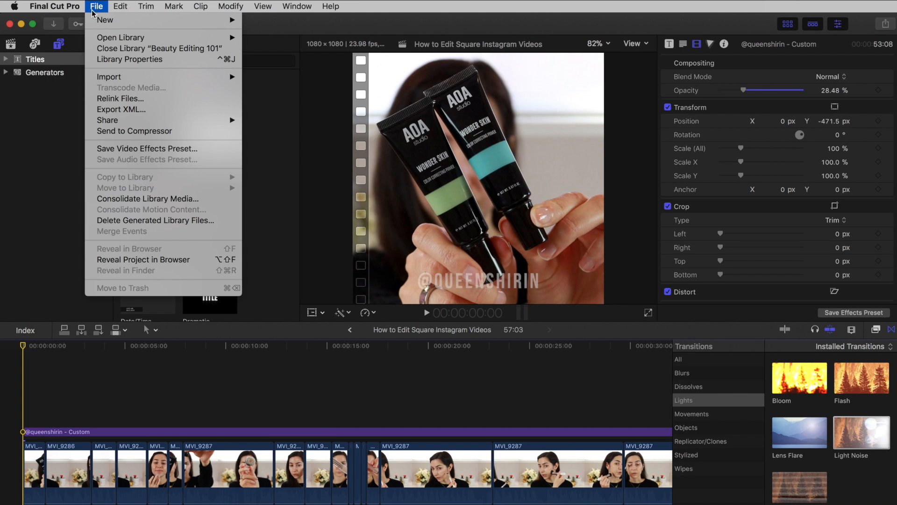
mouse_move(107, 120)
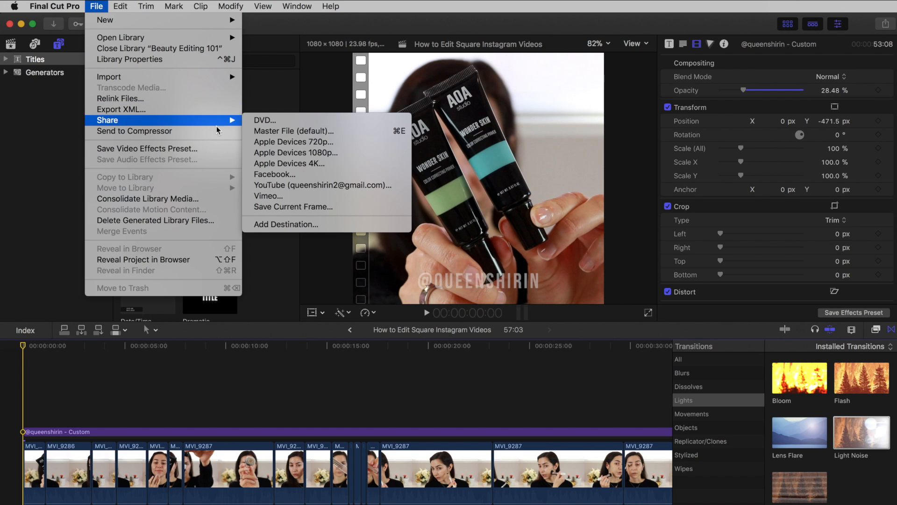
click(292, 131)
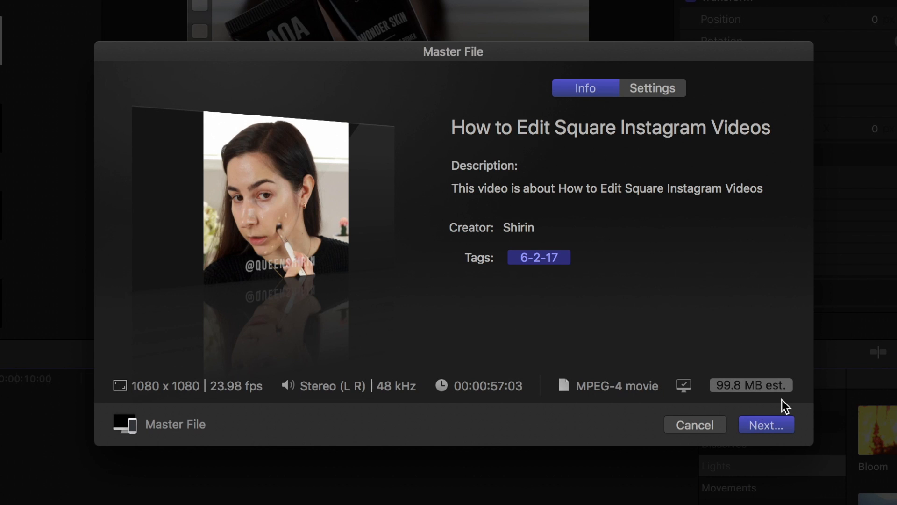
mouse_move(695, 431)
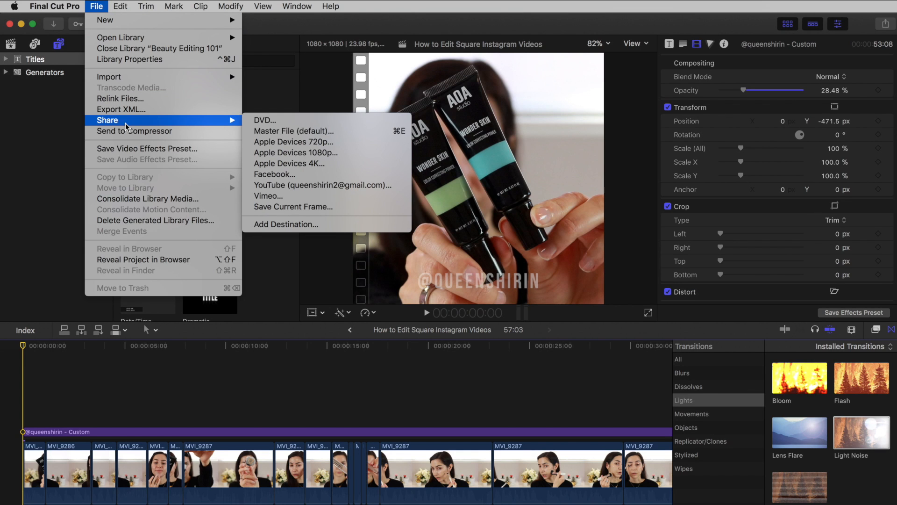
mouse_move(296, 153)
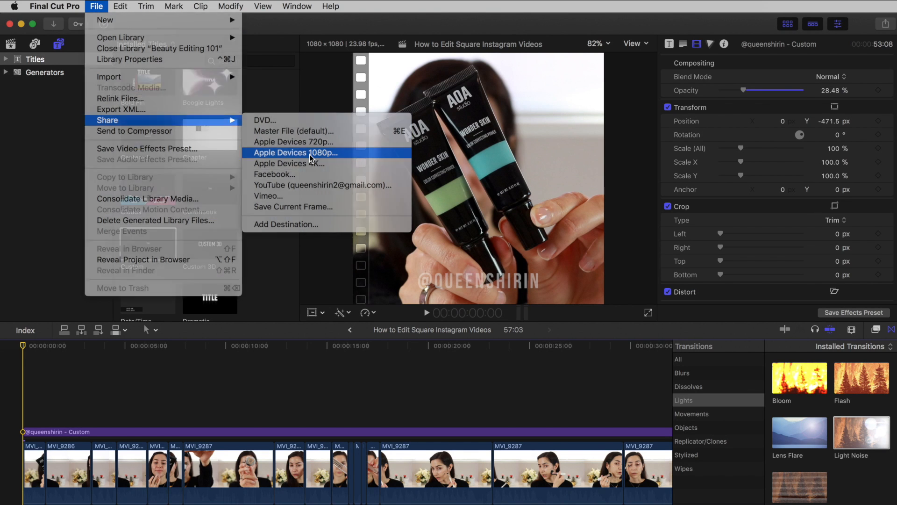
click(295, 152)
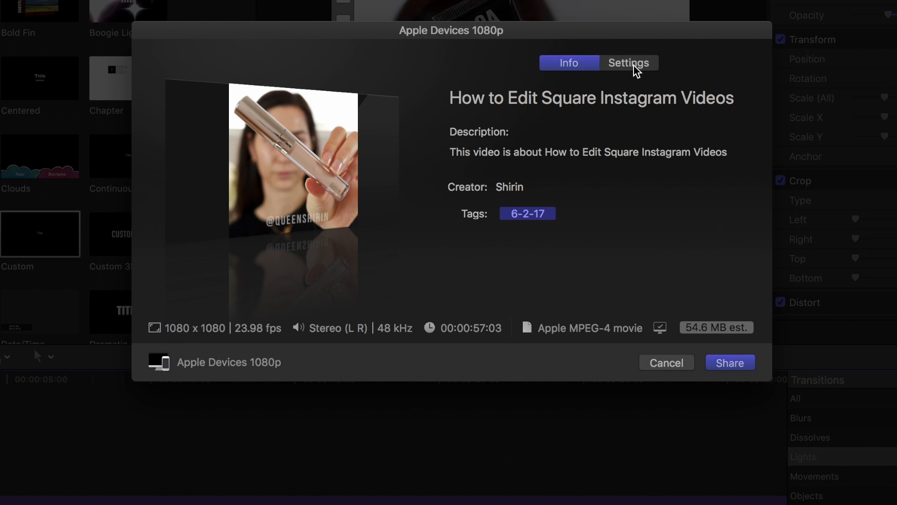
click(628, 63)
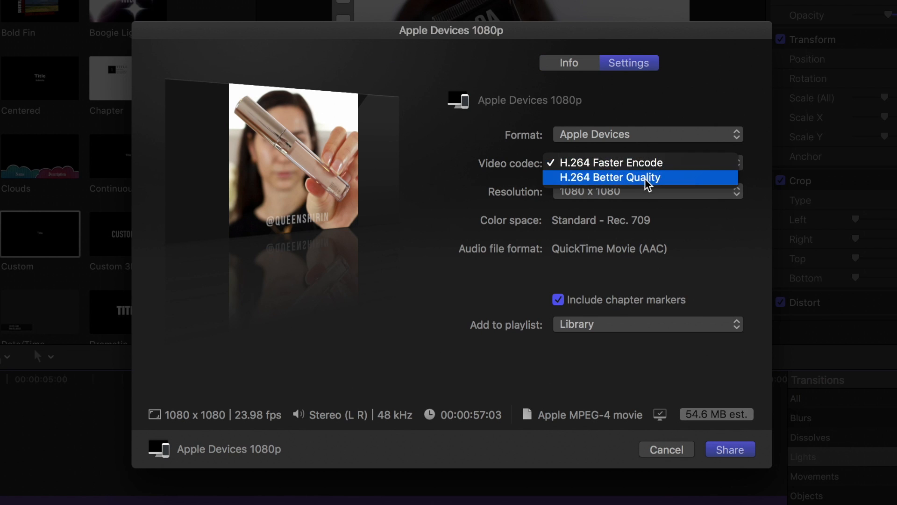
click(612, 177)
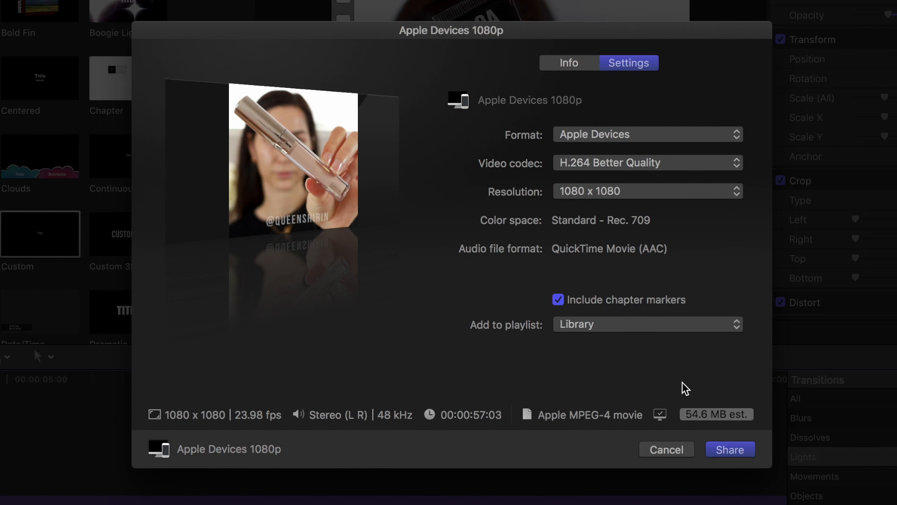
click(666, 449)
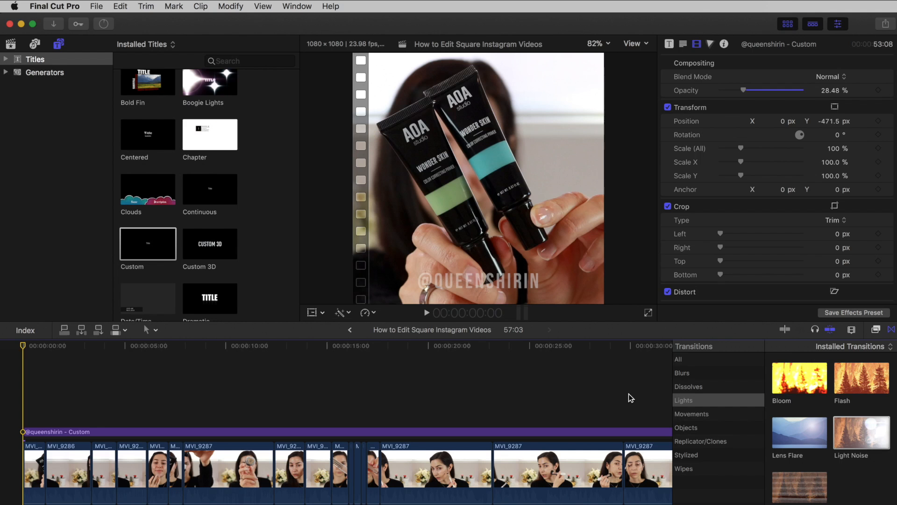
- Verify sharing is idle in Background Tasks, then switch to the Dropbox file list in Safari
click(296, 6)
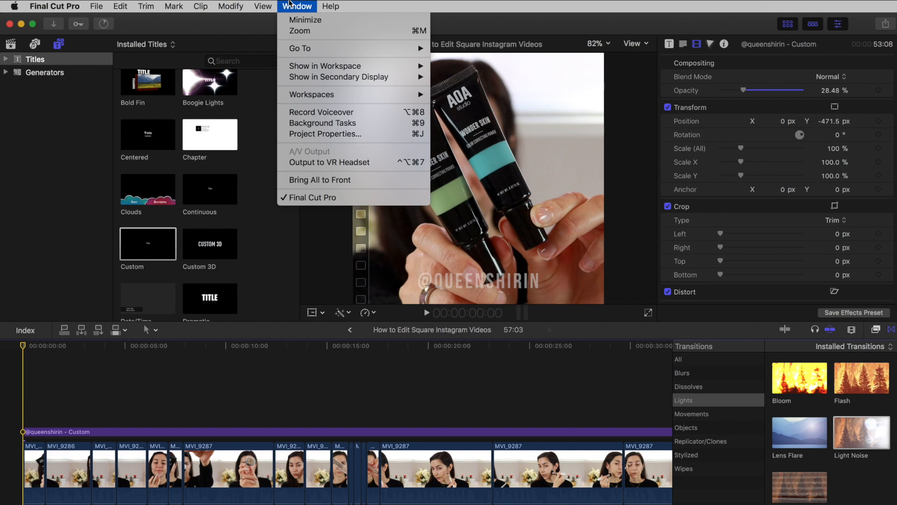
mouse_move(318, 94)
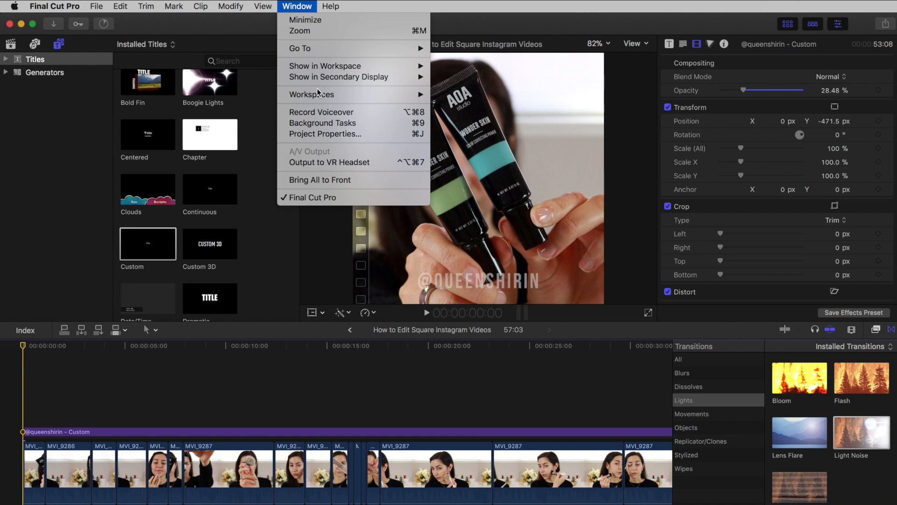
click(322, 123)
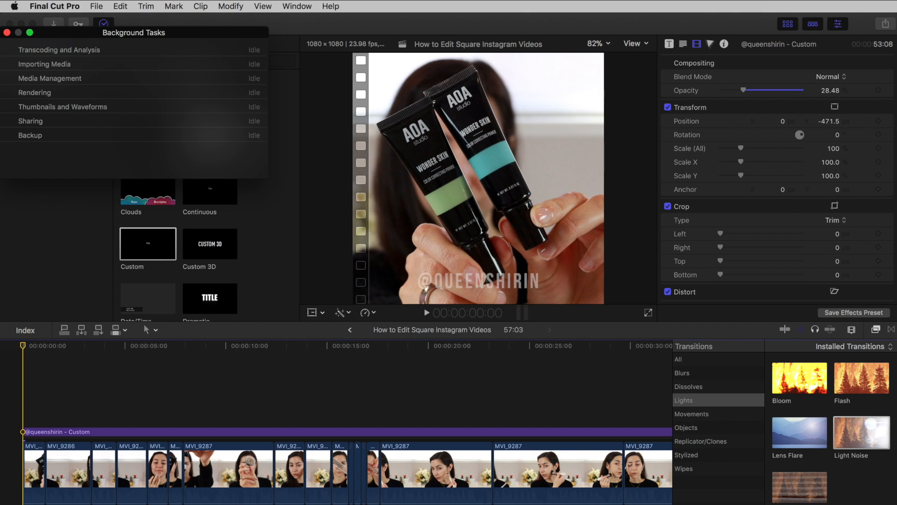
text(h)
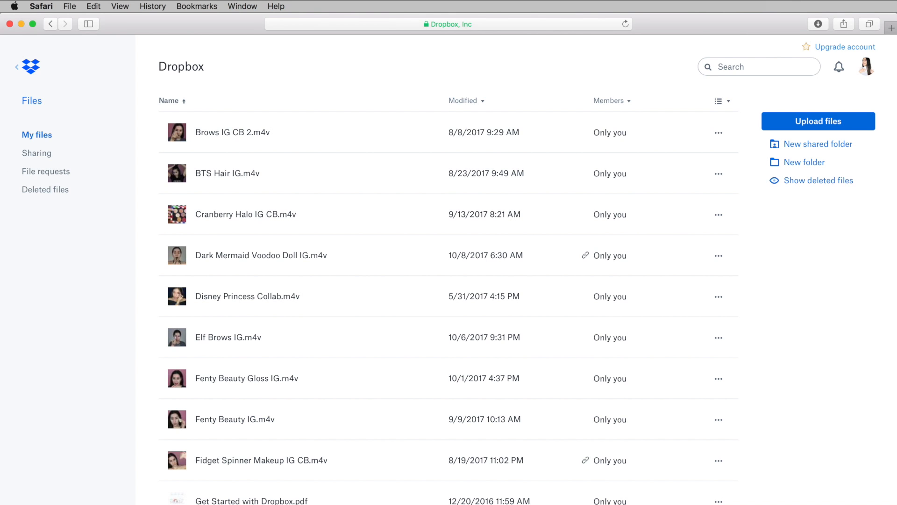
scroll(down, 3)
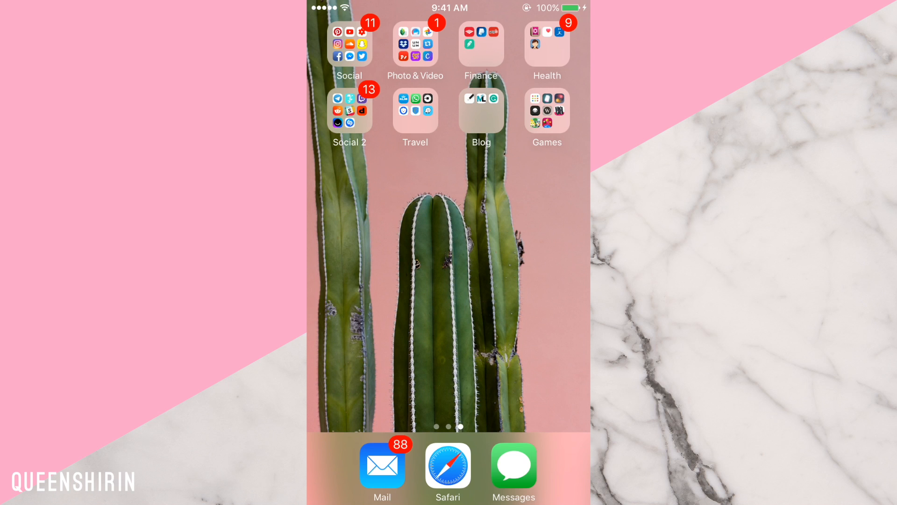
- Preview the How to Edit Square Instagram Videos file in iPhone Dropbox, then open social apps folder
click(403, 31)
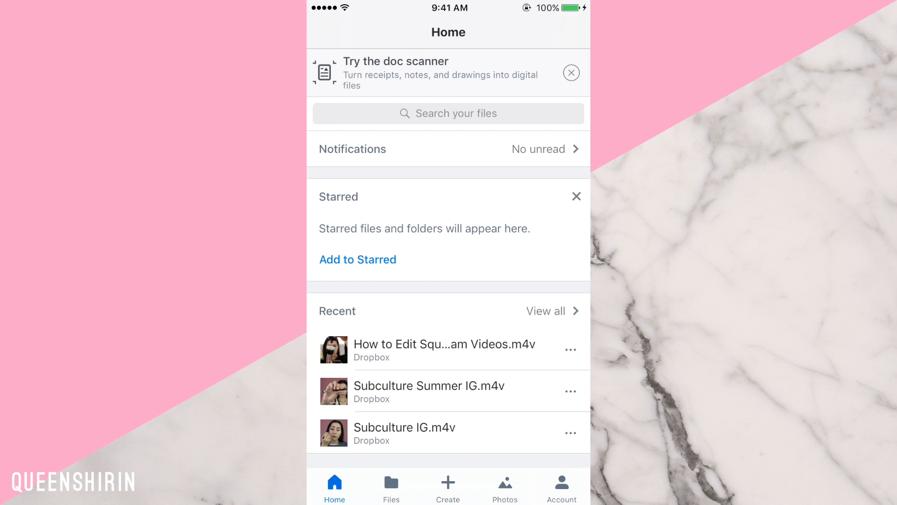
click(444, 350)
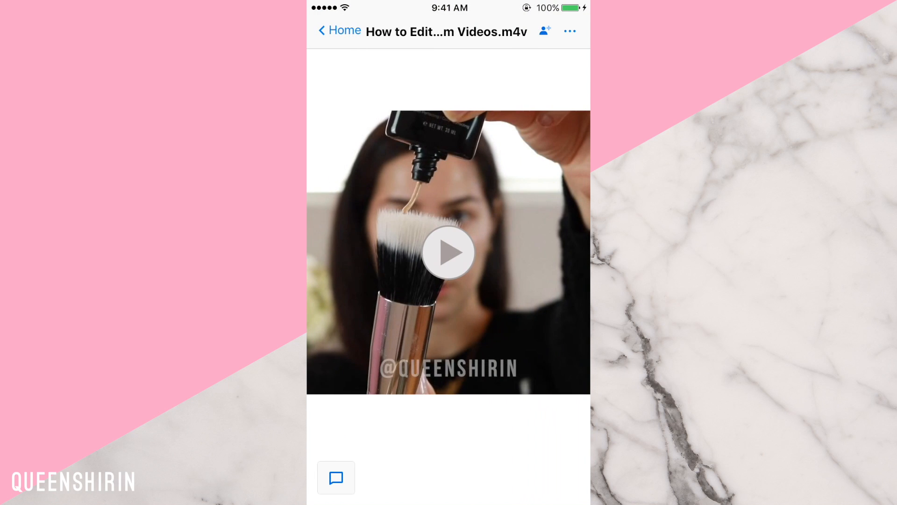
click(569, 31)
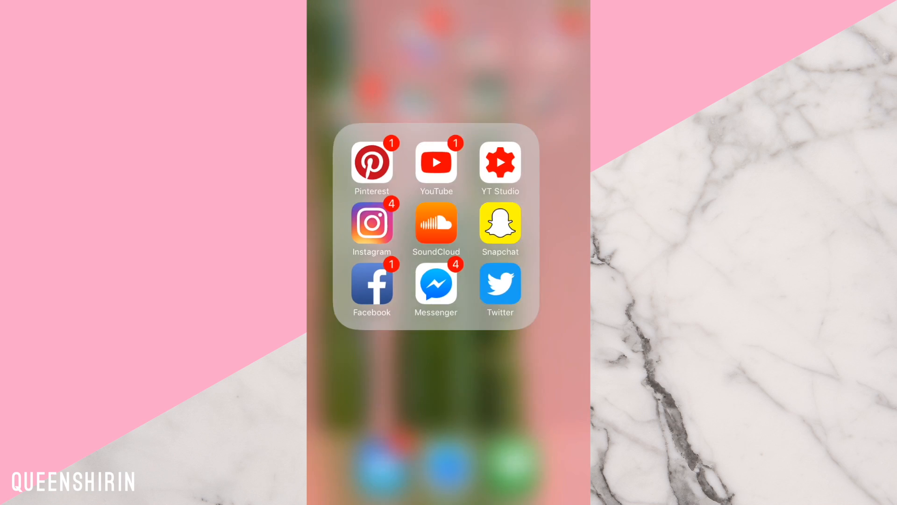
- Start an Instagram post with the square watermarked video, pick a cover frame, and save as draft
click(371, 224)
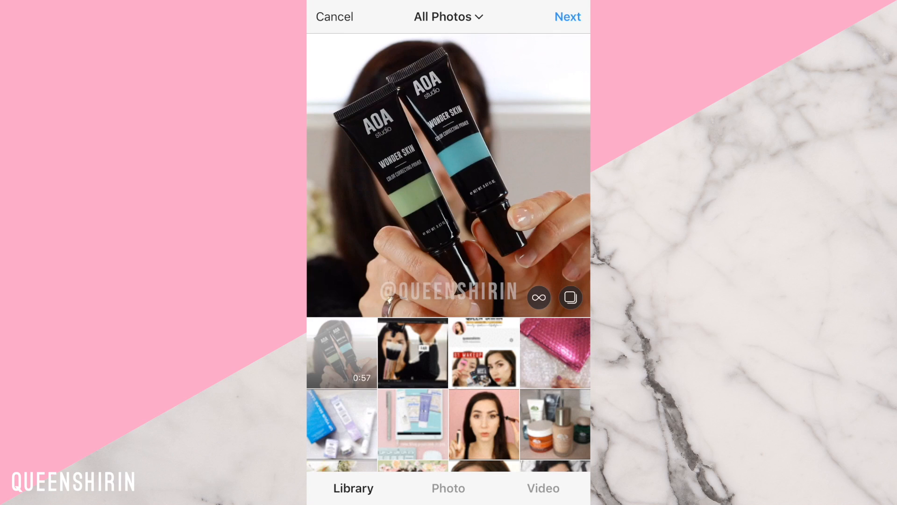
click(567, 16)
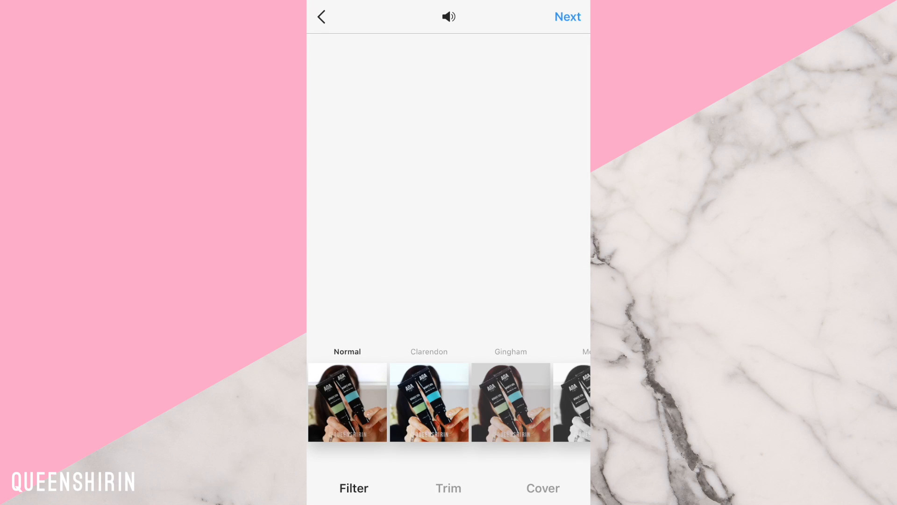
click(543, 488)
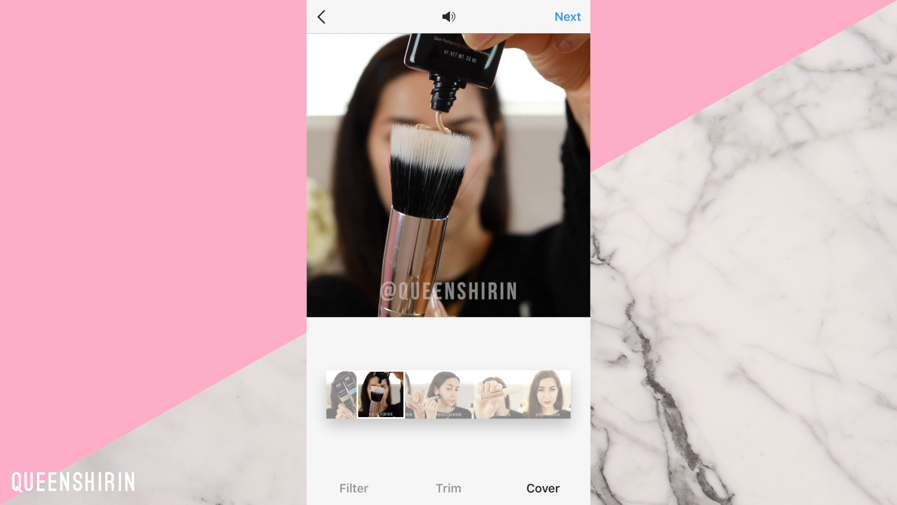
click(567, 16)
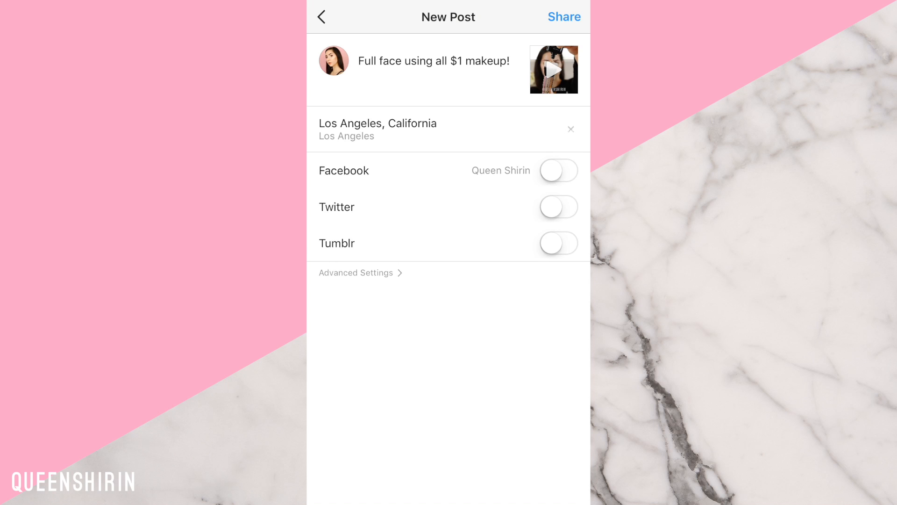
click(322, 17)
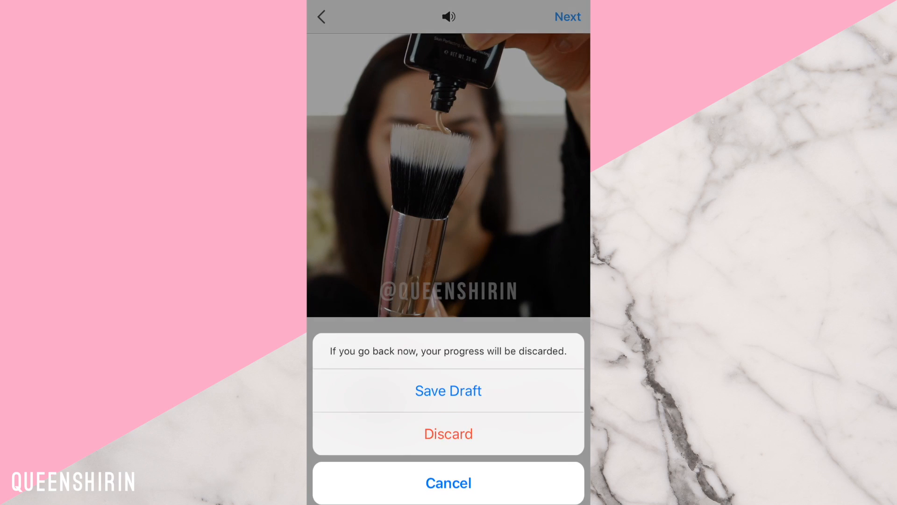
click(448, 391)
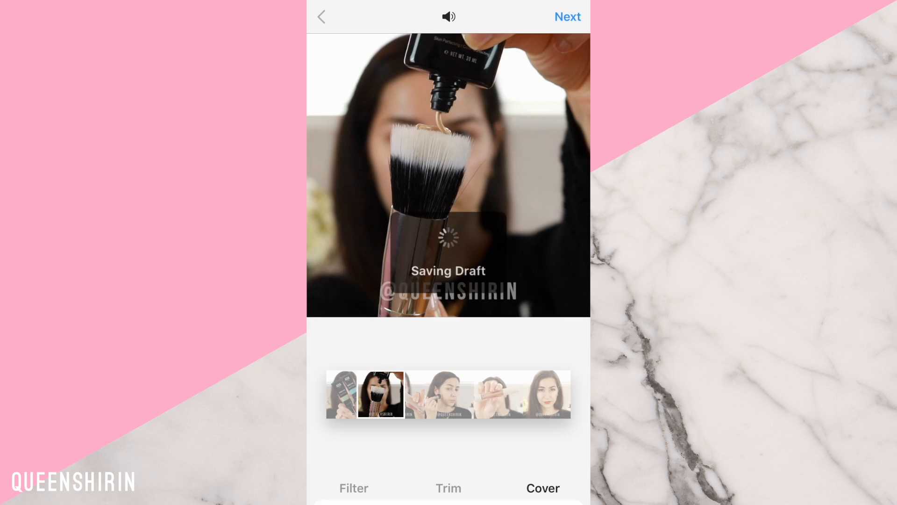